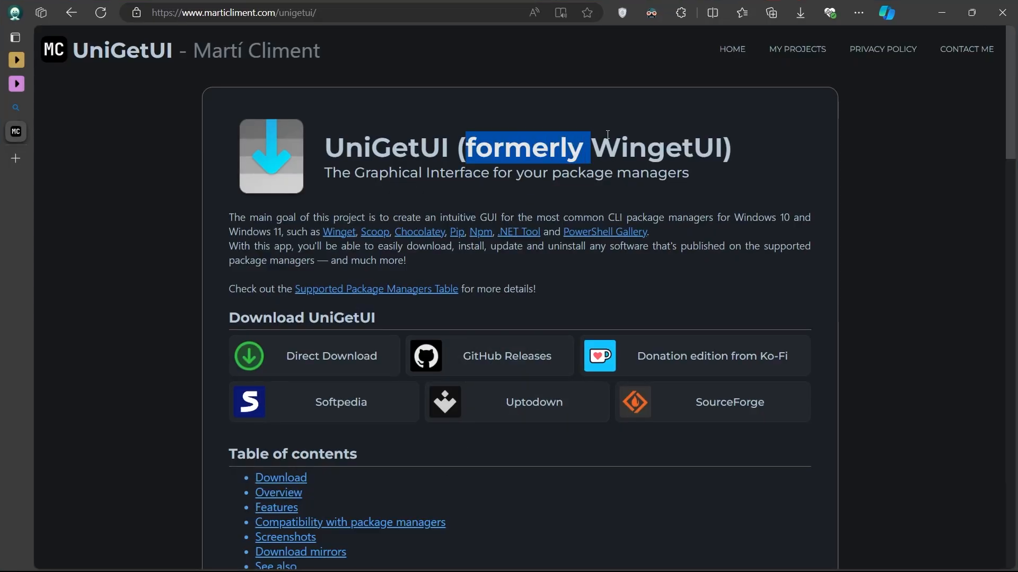
Step: Scroll the UniGetUI page on marticliment.com down to See also, then back up
{"action": "left_click", "coordinate": [610, 283]}
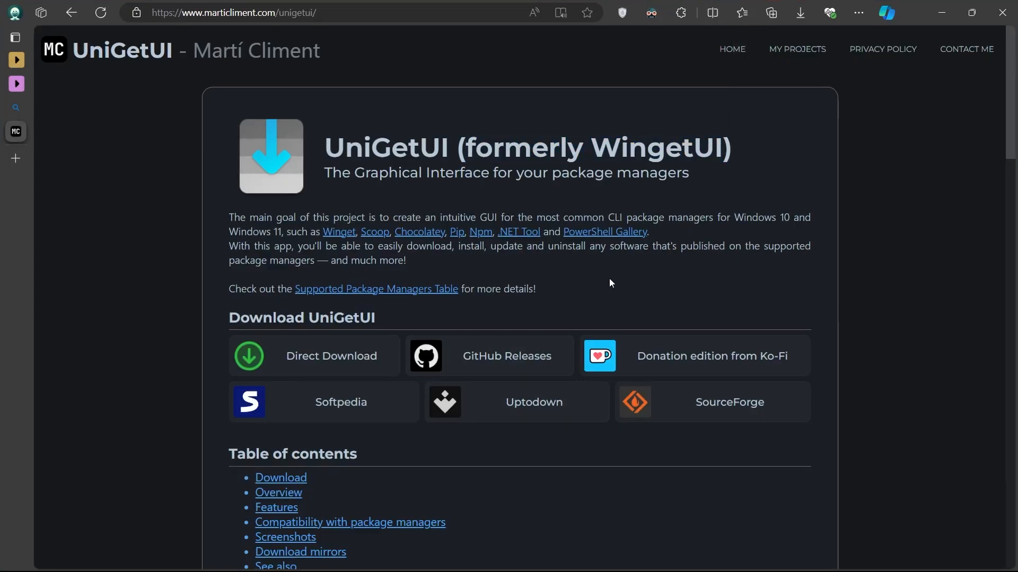
{"action": "scroll", "scroll_direction": "down", "scroll_amount": 3}
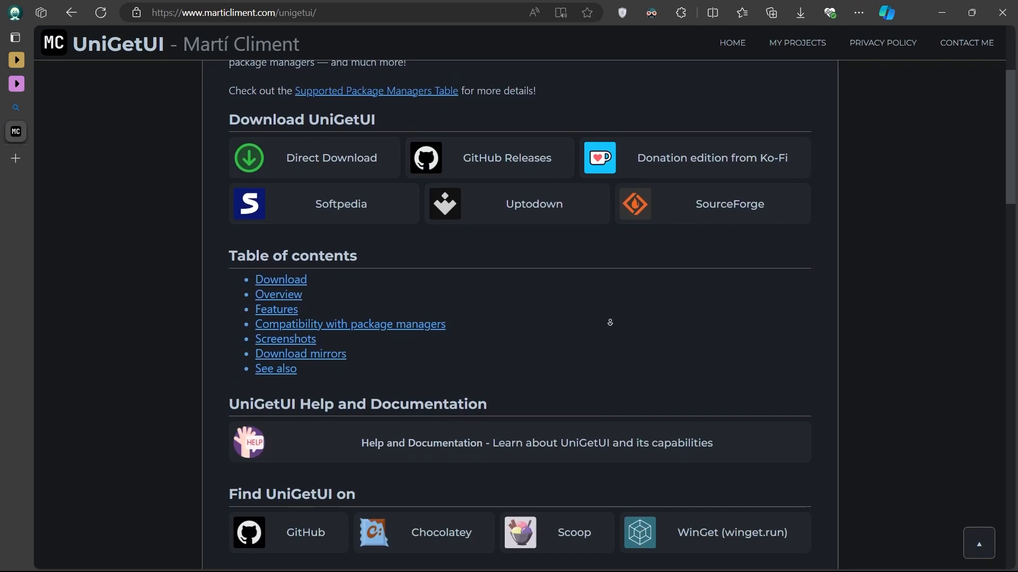
{"action": "scroll", "scroll_direction": "down", "scroll_amount": 3}
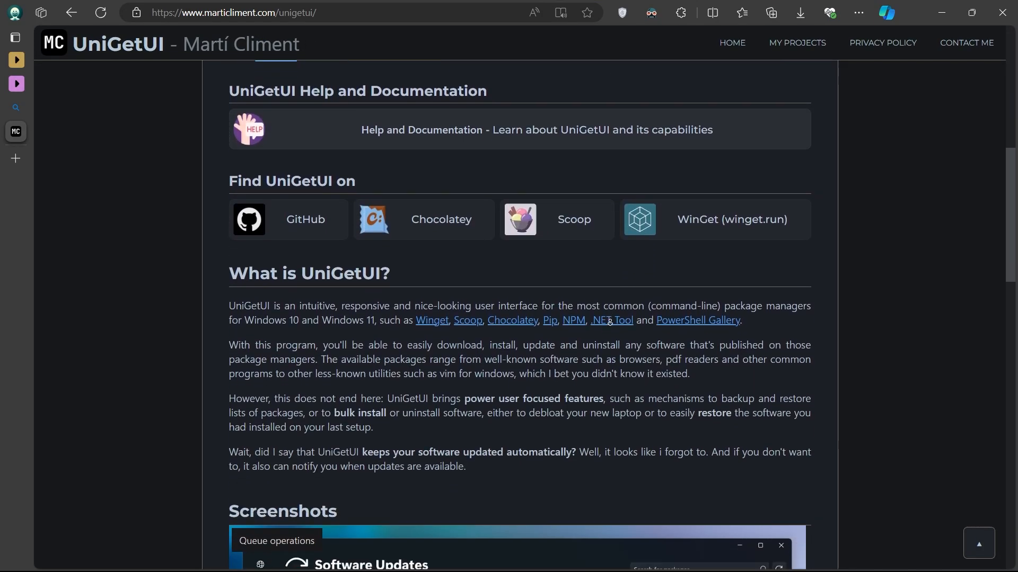
{"action": "scroll", "scroll_direction": "down", "scroll_amount": 3}
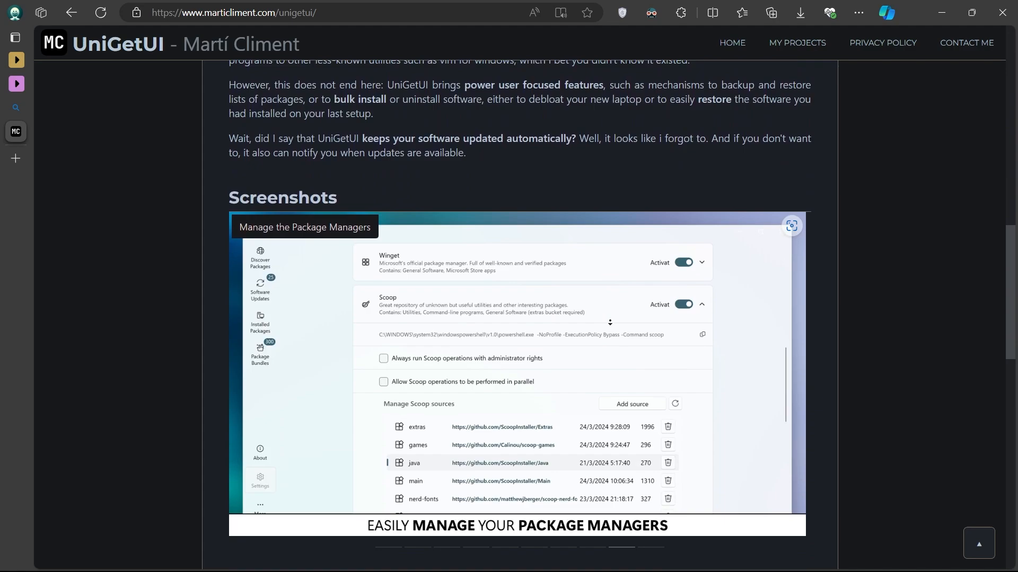
{"action": "scroll", "scroll_direction": "down", "scroll_amount": 3}
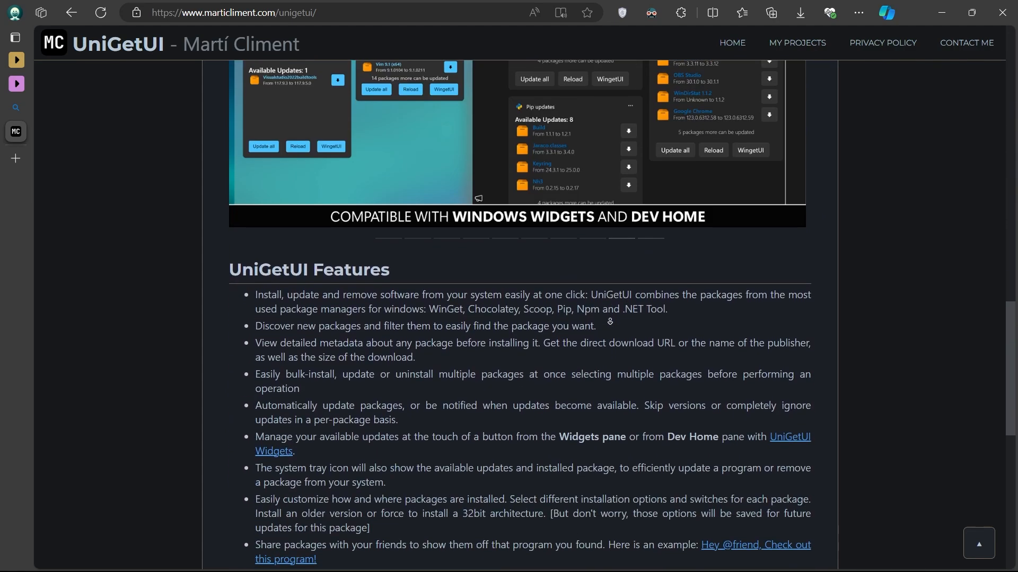
{"action": "scroll", "scroll_direction": "down", "scroll_amount": 3}
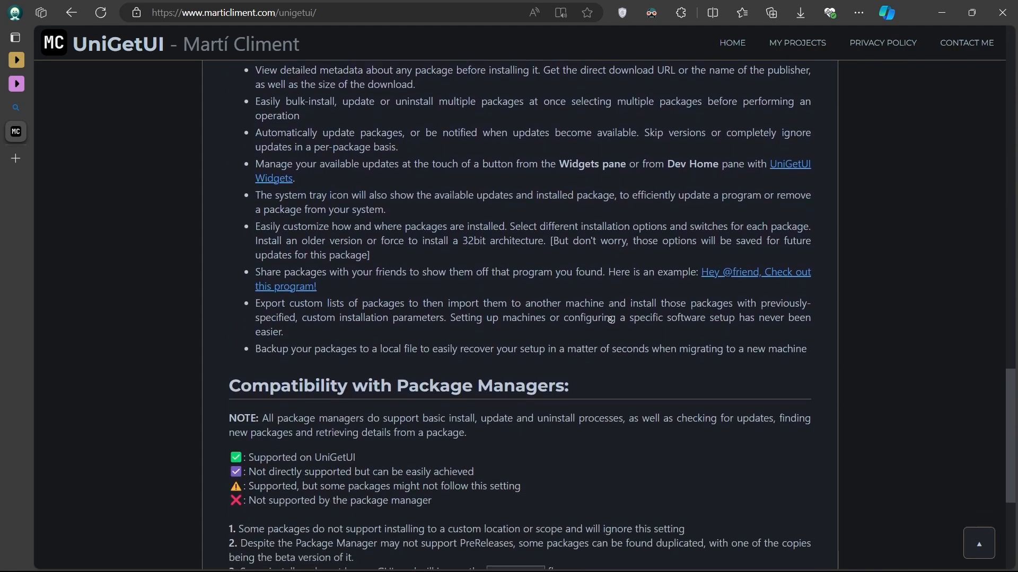
{"action": "scroll", "scroll_direction": "down", "scroll_amount": 3}
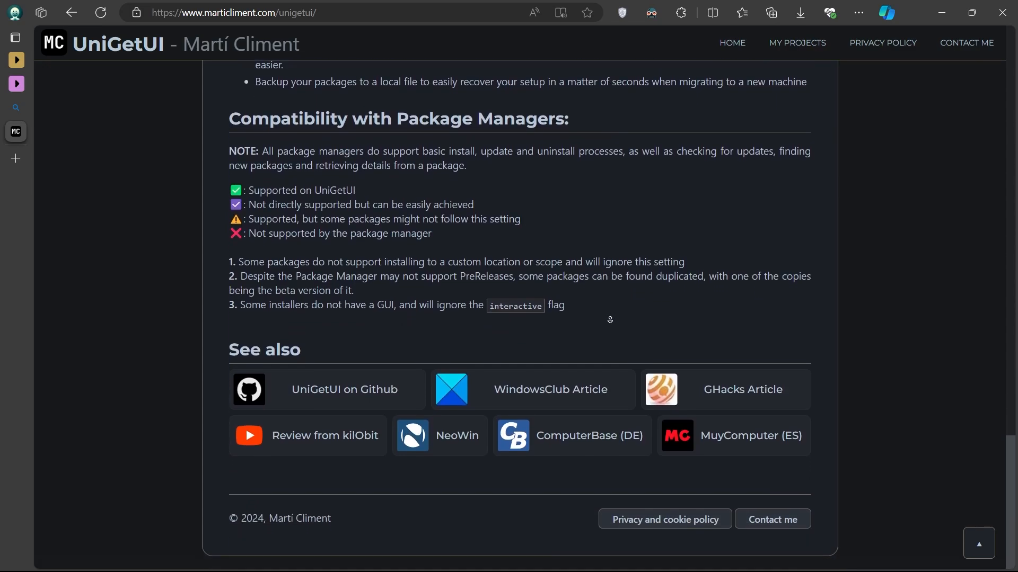
{"action": "scroll", "scroll_direction": "up", "scroll_amount": 3}
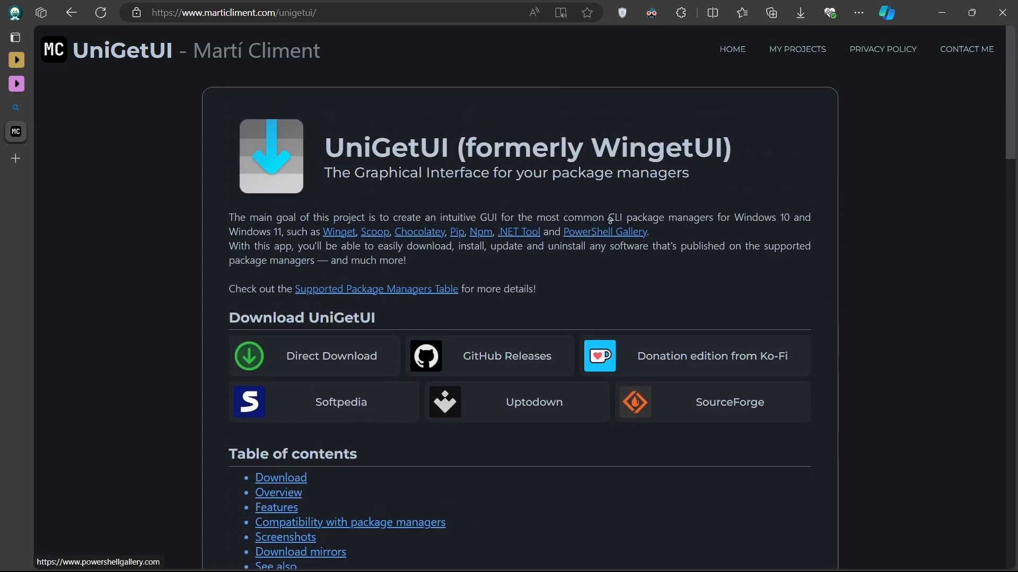
{"action": "mouse_move", "coordinate": [318, 373]}
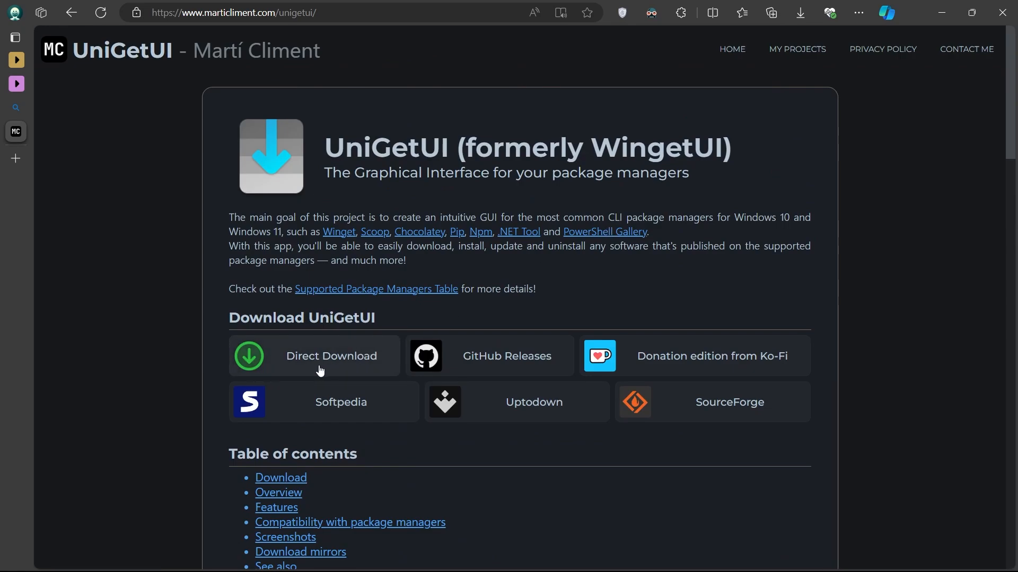
{"action": "mouse_move", "coordinate": [934, 10]}
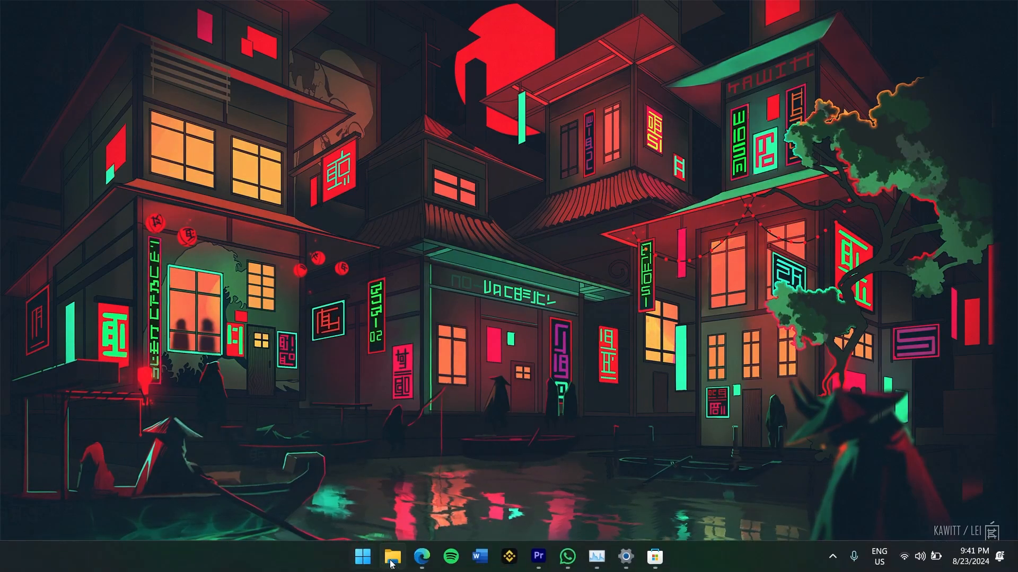
Step: Launch UniGetUI.Installer from the Downloads folder in File Explorer
{"action": "left_click", "coordinate": [396, 555]}
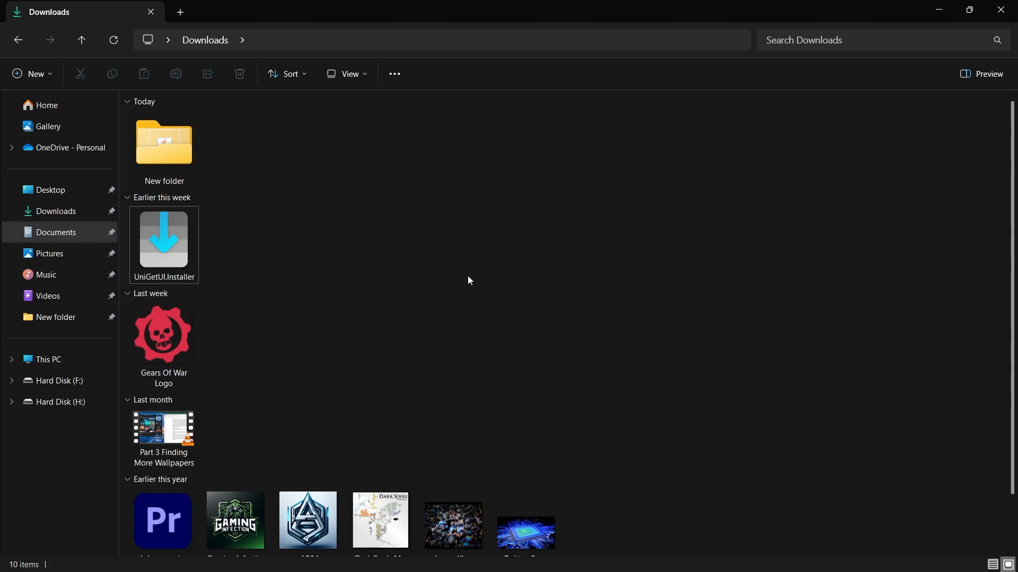
{"action": "mouse_move", "coordinate": [164, 272]}
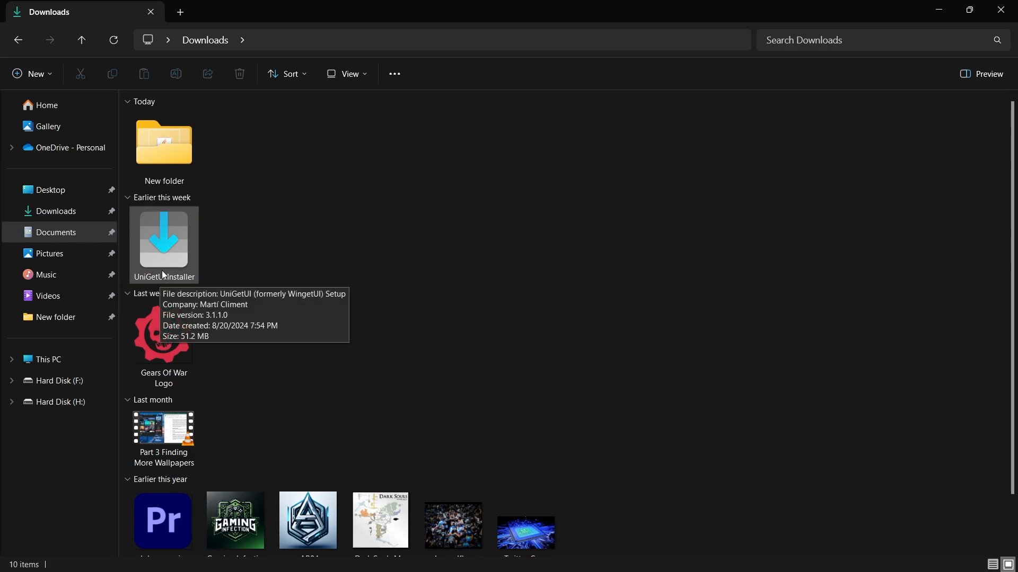
{"action": "double_click", "coordinate": [164, 239]}
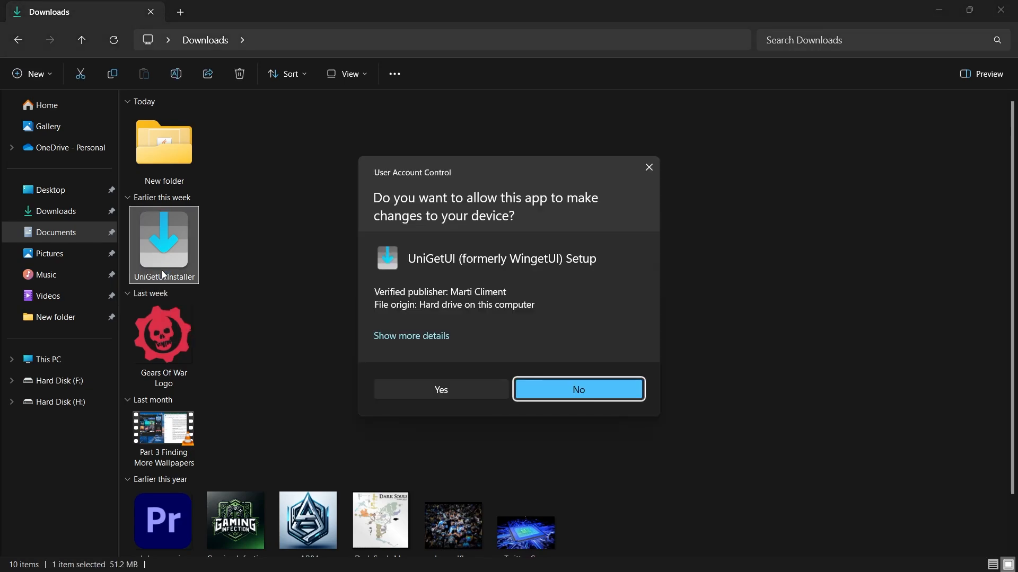
{"action": "mouse_move", "coordinate": [179, 275]}
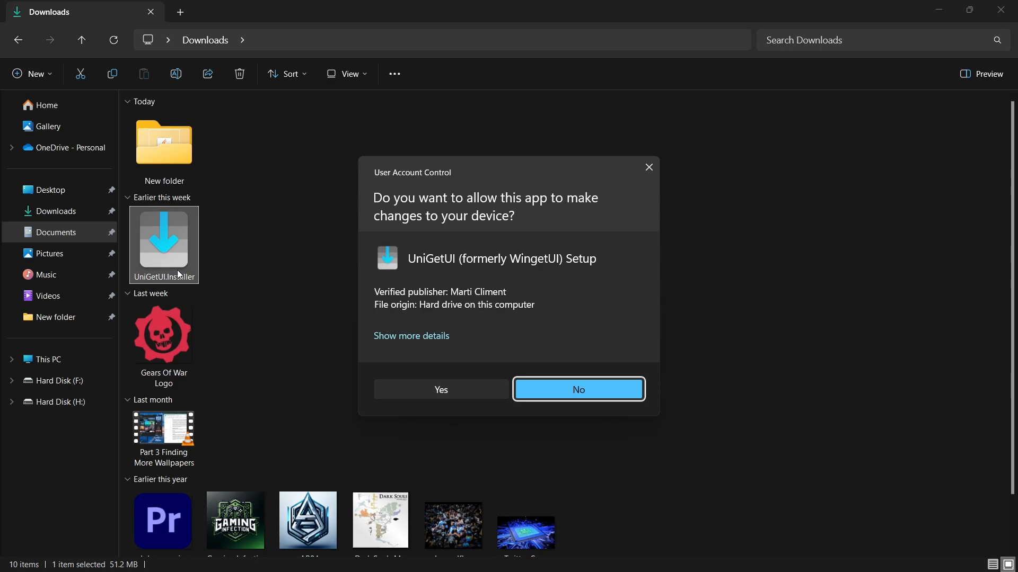
{"action": "mouse_move", "coordinate": [463, 277]}
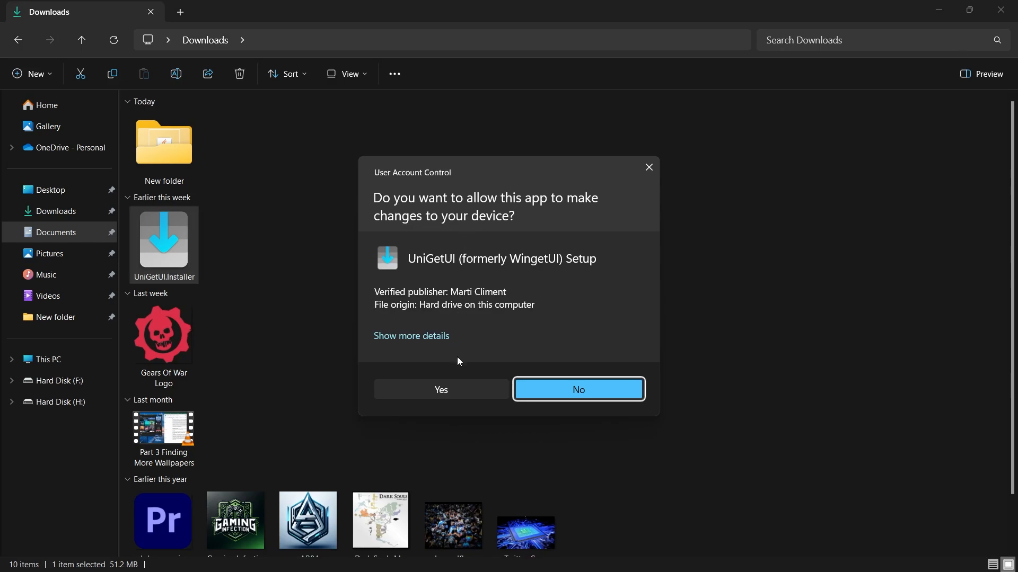
{"action": "mouse_move", "coordinate": [442, 396]}
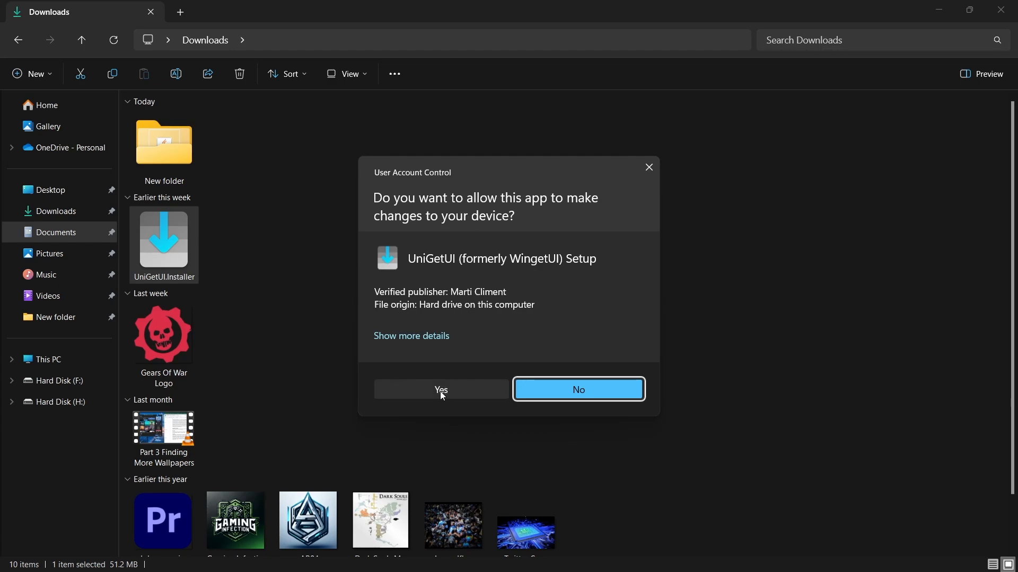
Step: Allow the installer to make changes and keep English as the setup language
{"action": "left_click", "coordinate": [441, 390]}
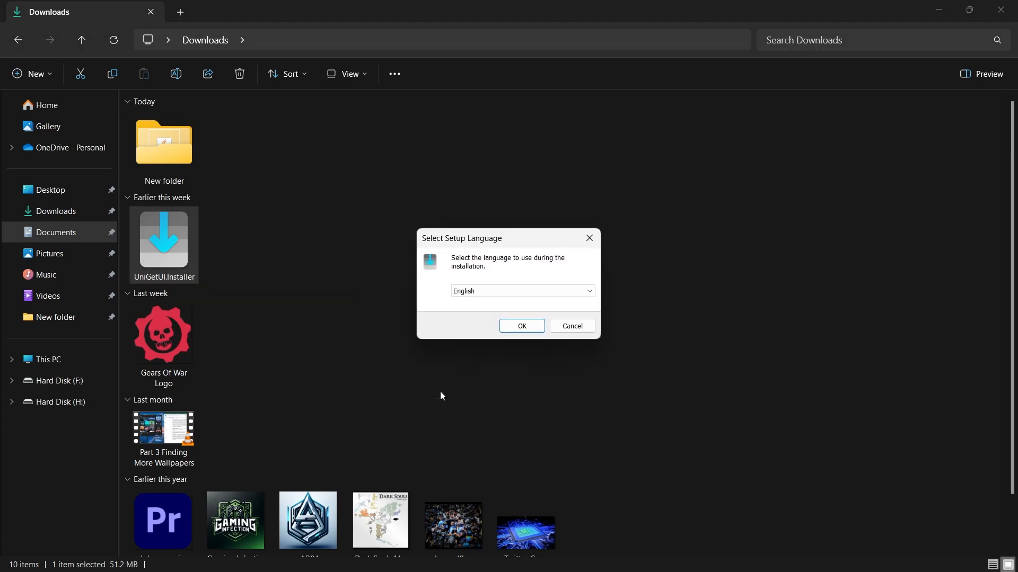
{"action": "left_click", "coordinate": [522, 291]}
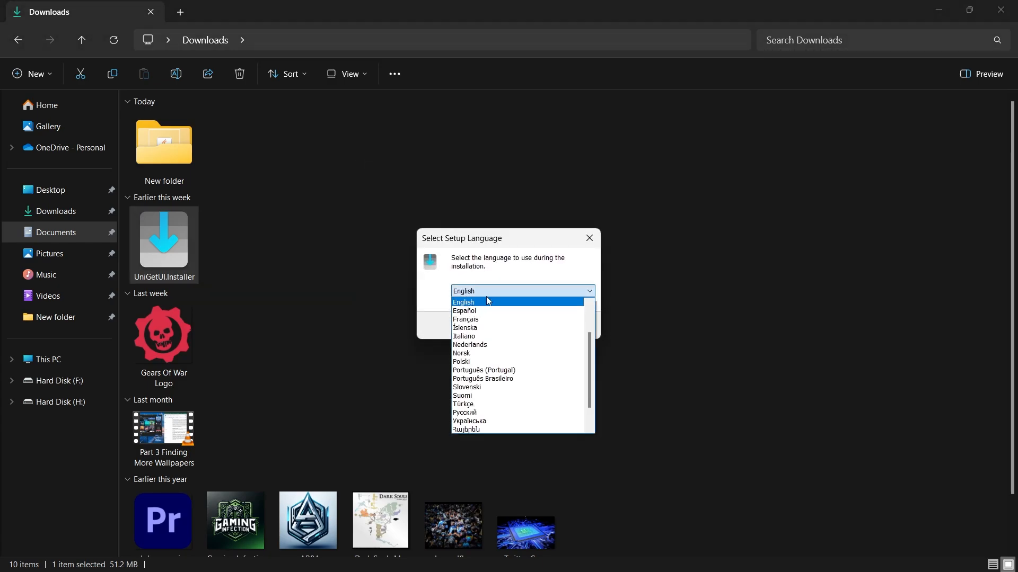
{"action": "left_click", "coordinate": [463, 302]}
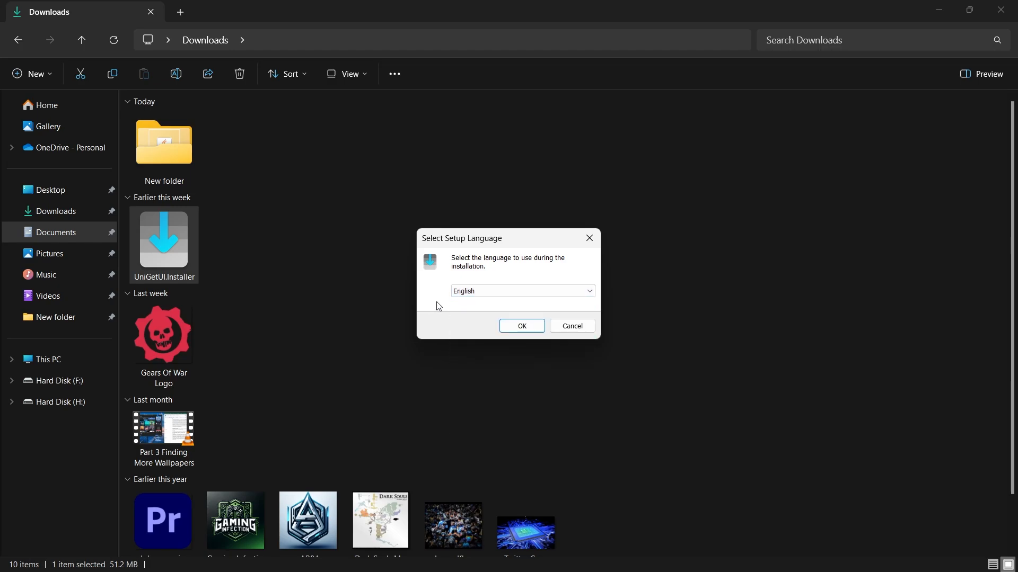
{"action": "left_click", "coordinate": [522, 325]}
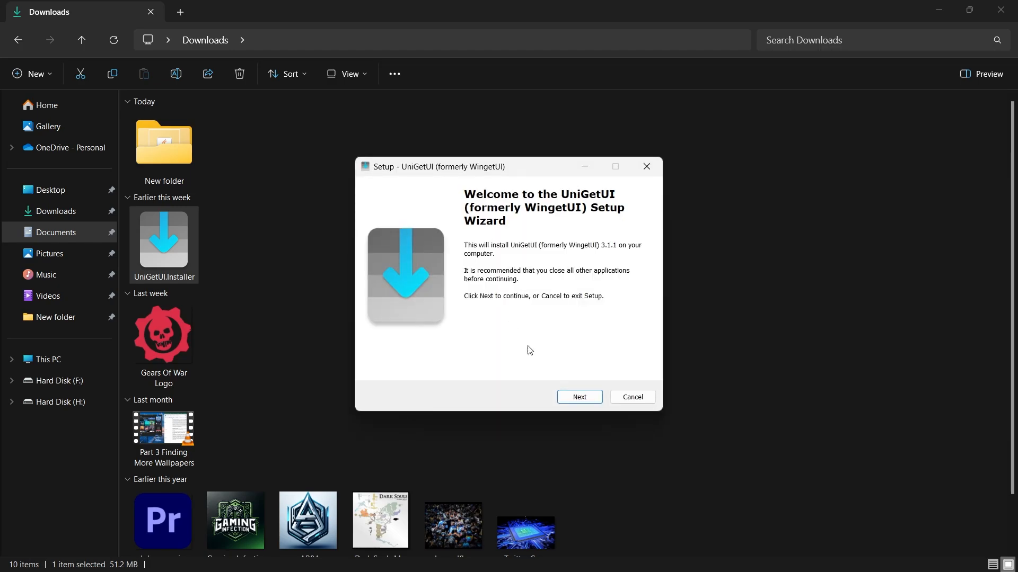
Step: Choose a regular installation without Chocolatey and proceed past the Ready to Install summary
{"action": "left_click", "coordinate": [579, 397]}
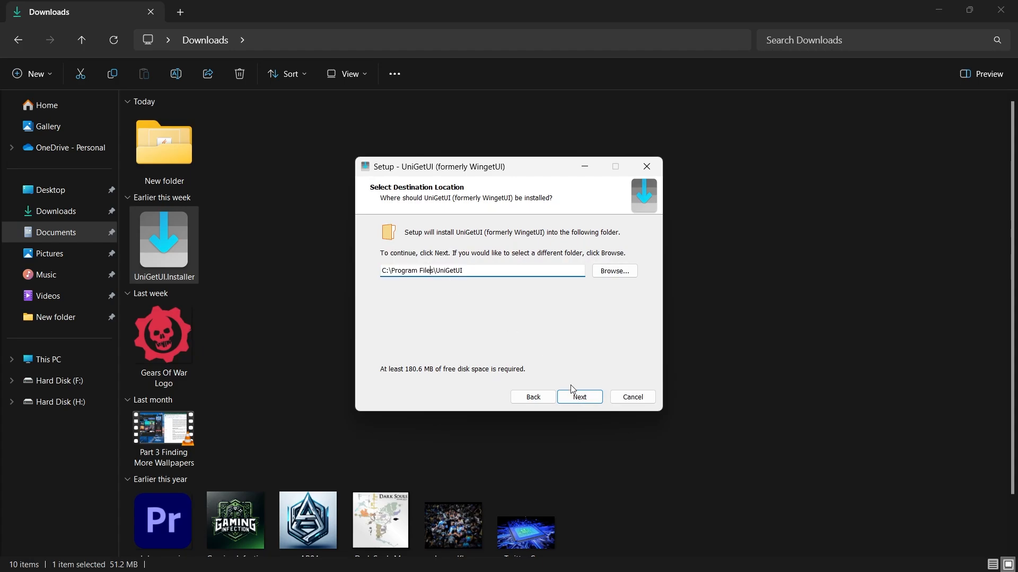
{"action": "mouse_move", "coordinate": [587, 398]}
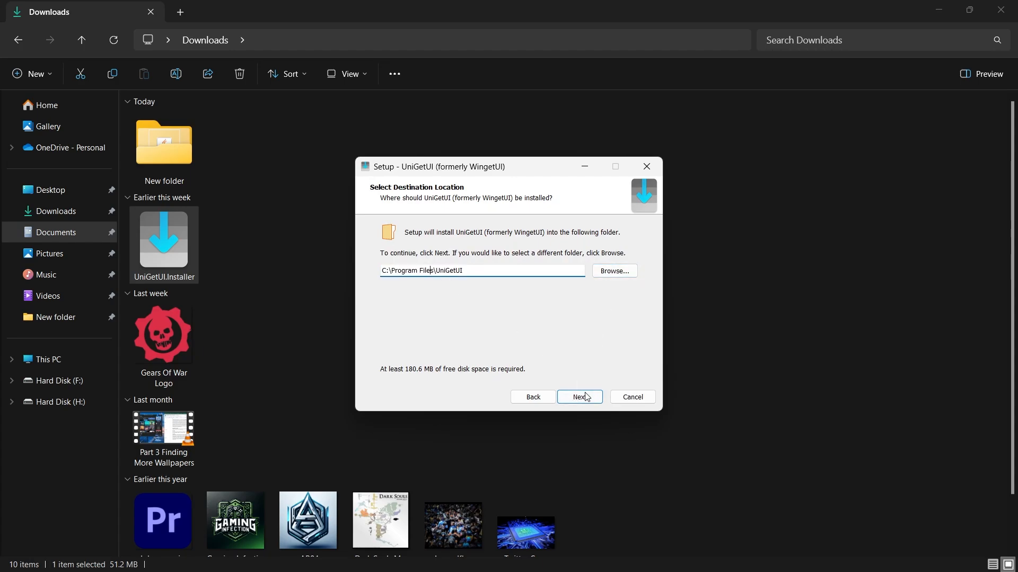
{"action": "left_click", "coordinate": [579, 397]}
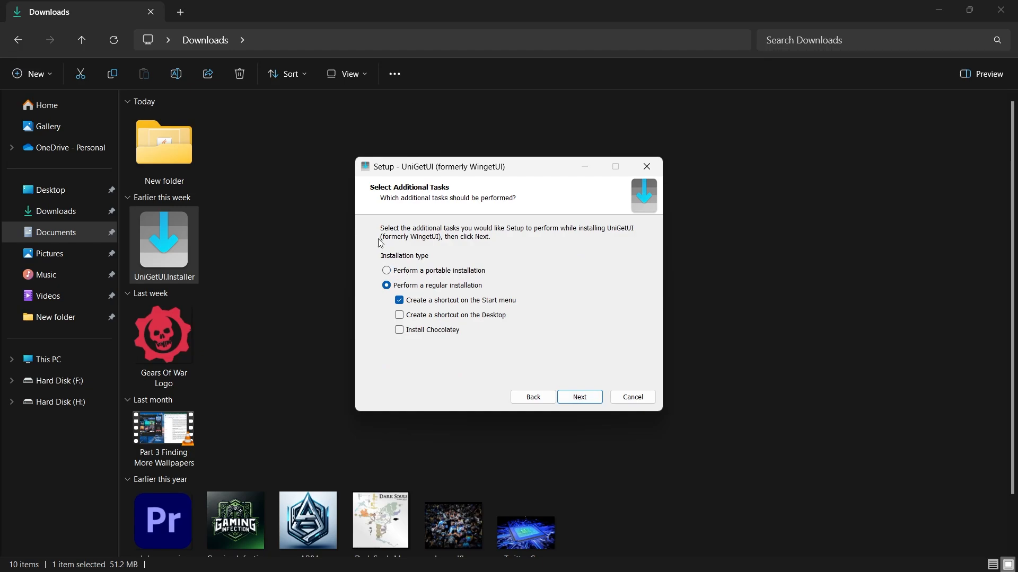
{"action": "left_click", "coordinate": [386, 271]}
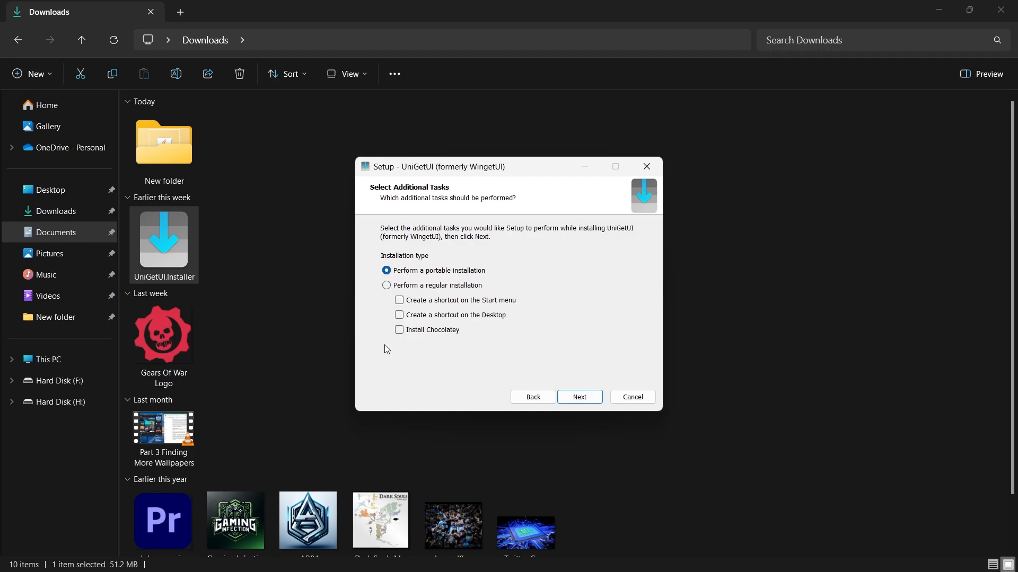
{"action": "left_click", "coordinate": [386, 285]}
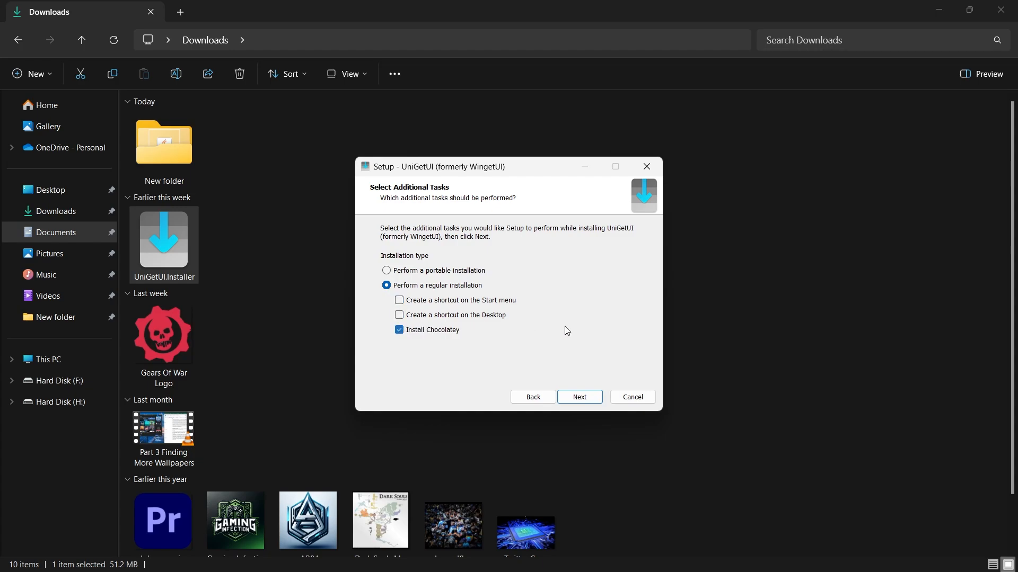
{"action": "left_click", "coordinate": [398, 329]}
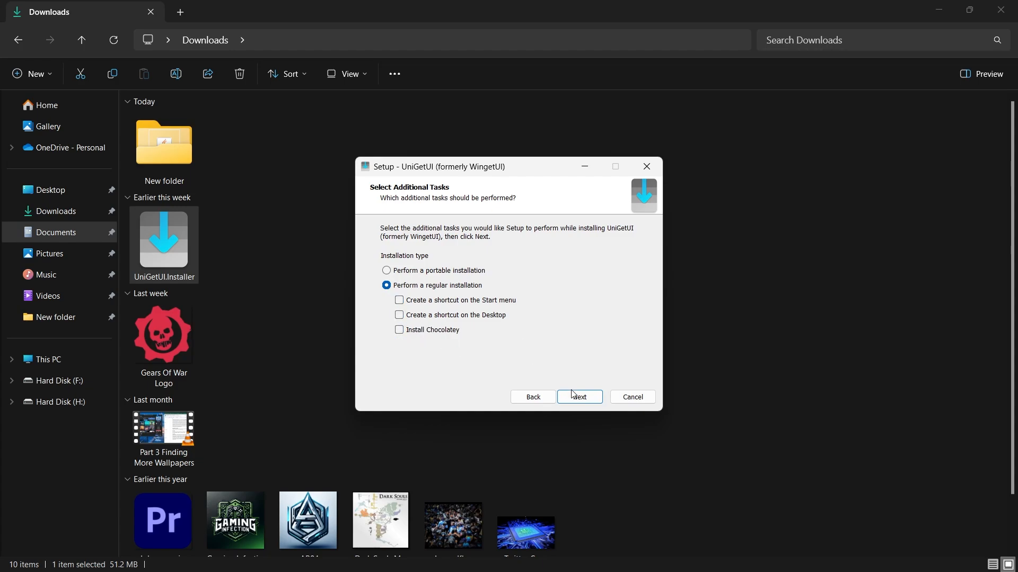
{"action": "left_click", "coordinate": [579, 397]}
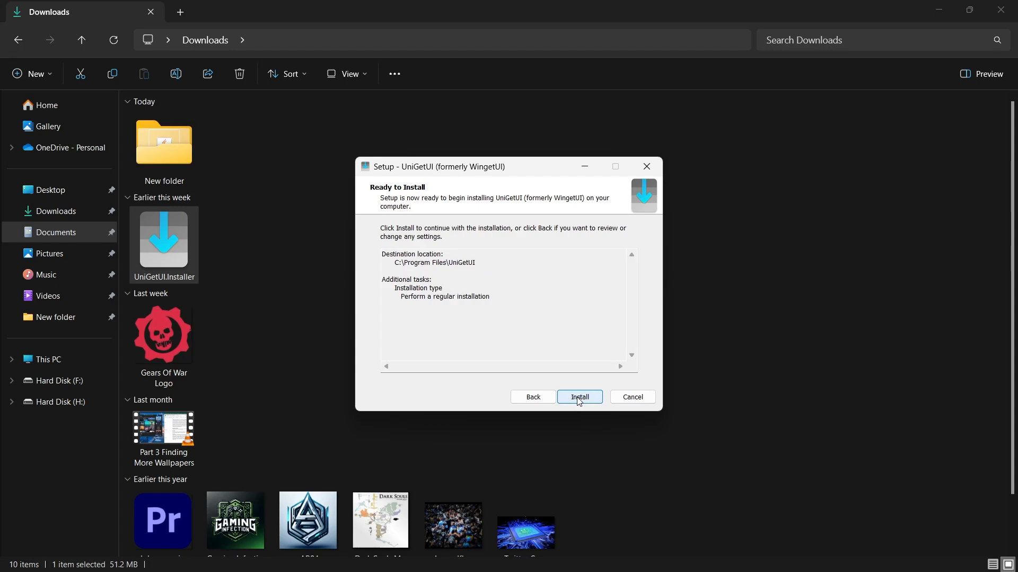
{"action": "left_click", "coordinate": [632, 397]}
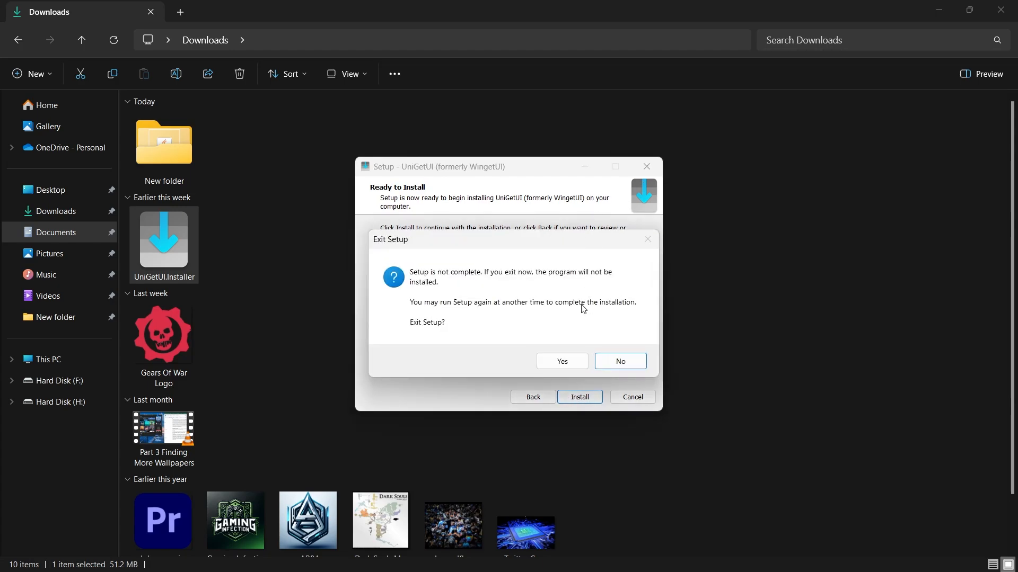
Step: Launch UniGetUI (formerly WingetUI) from the Windows search results
{"action": "left_click", "coordinate": [562, 362]}
{"action": "type", "text": "uniget"}
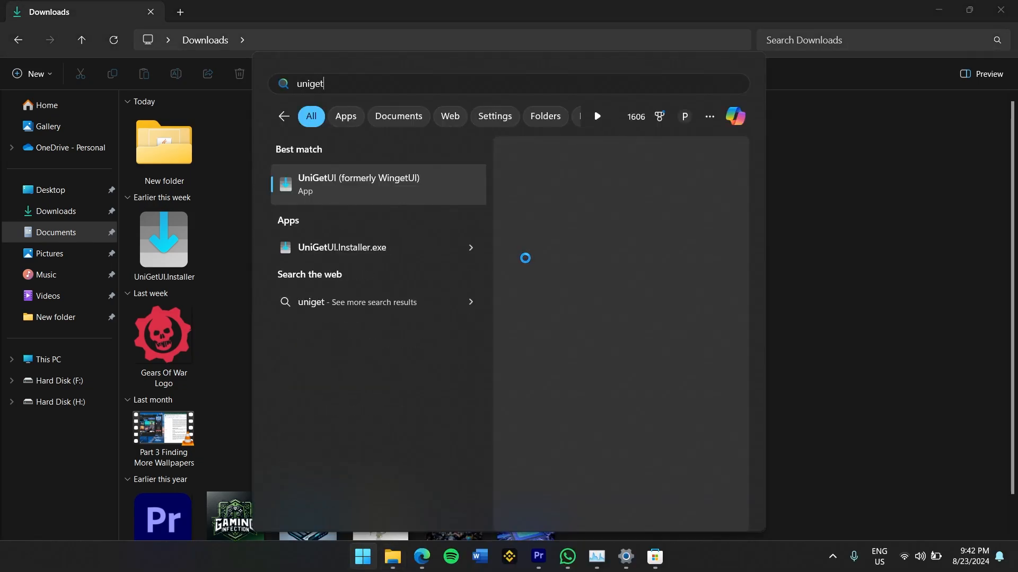
{"action": "left_click", "coordinate": [357, 183]}
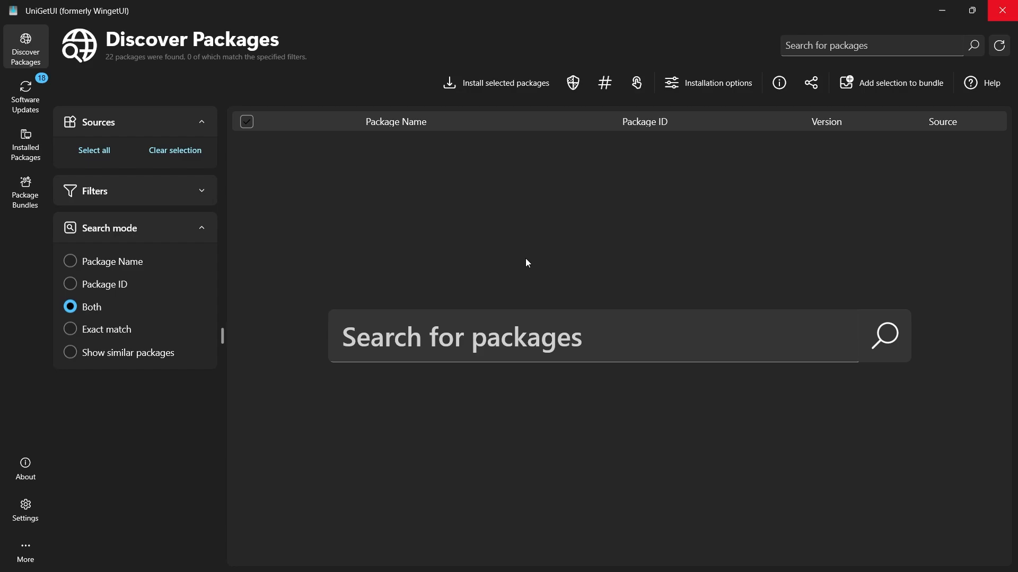
{"action": "mouse_move", "coordinate": [143, 56]}
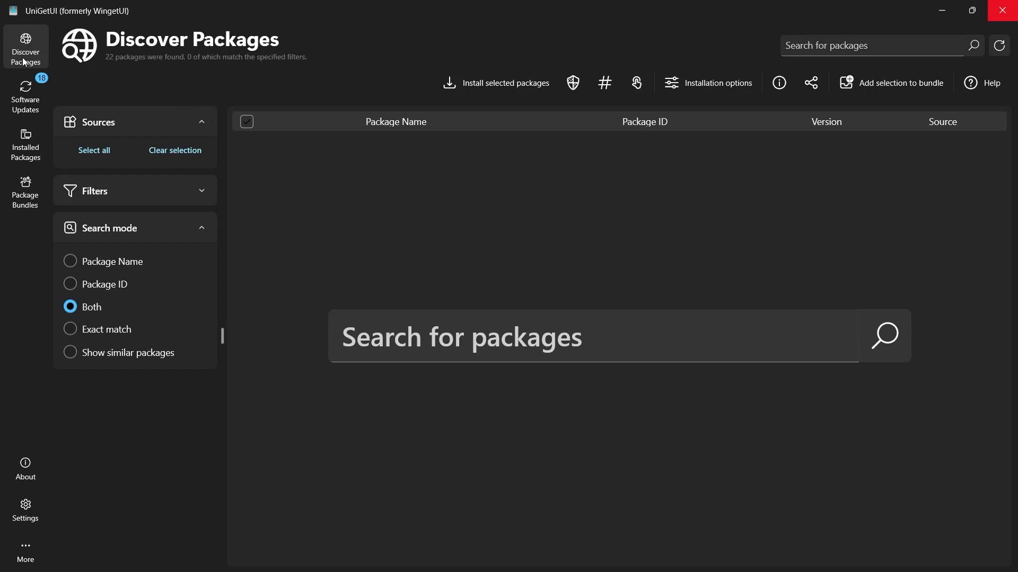
{"action": "mouse_move", "coordinate": [173, 76]}
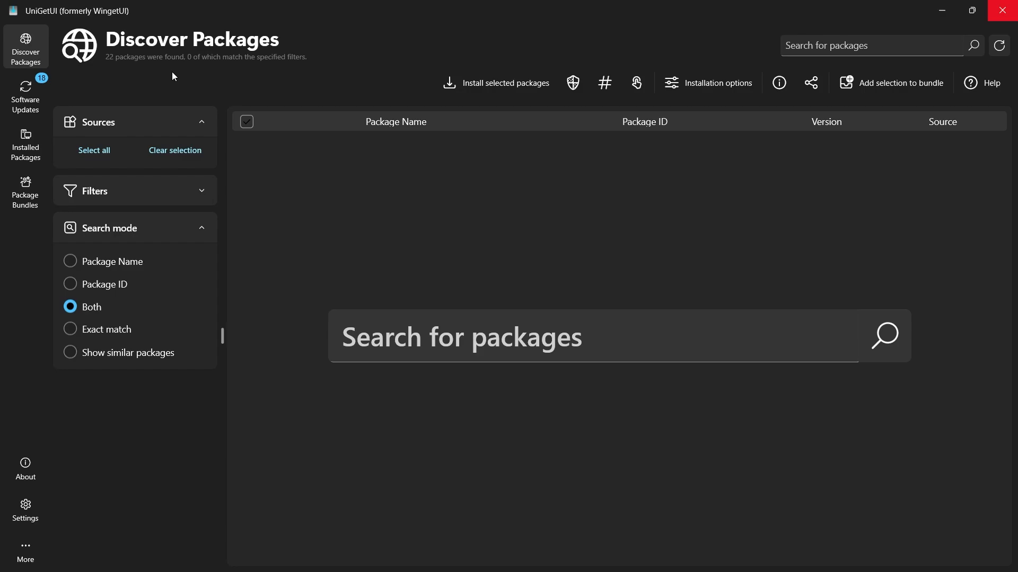
Step: Search UniGetUI packages for 'xbox'
{"action": "left_click", "coordinate": [875, 45]}
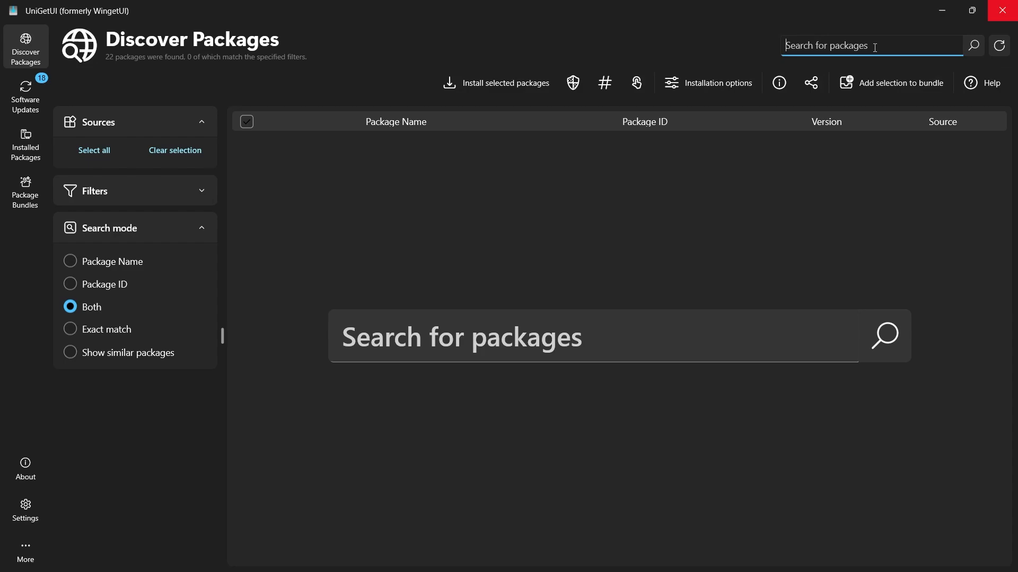
{"action": "type", "text": "xbox"}
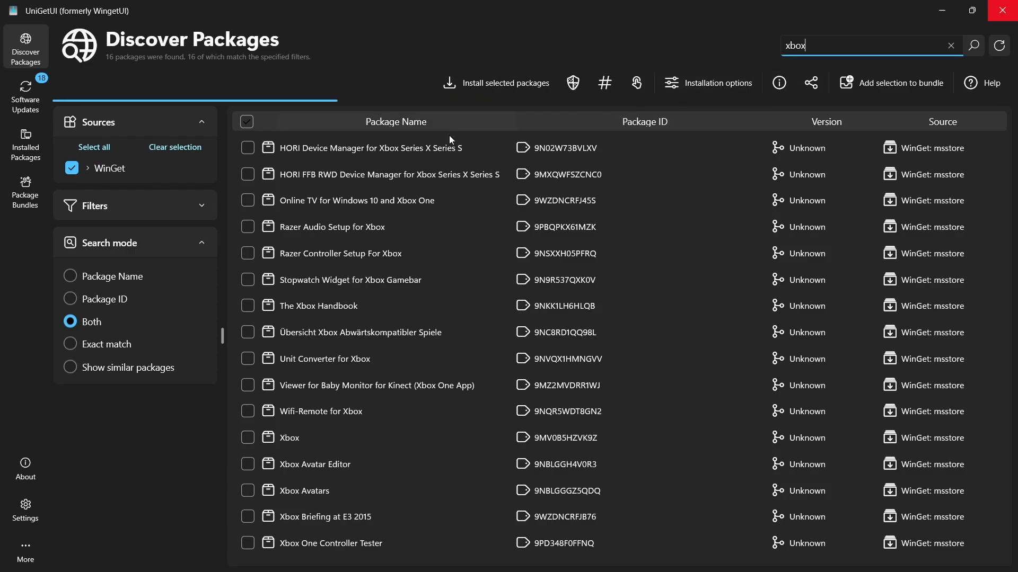
{"action": "mouse_move", "coordinate": [285, 442]}
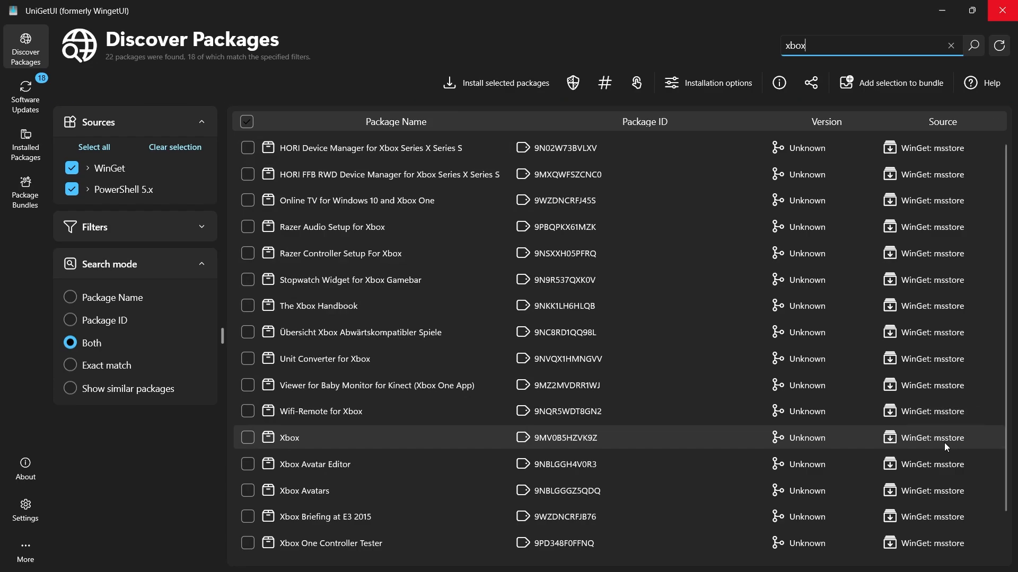
{"action": "mouse_move", "coordinate": [946, 448]}
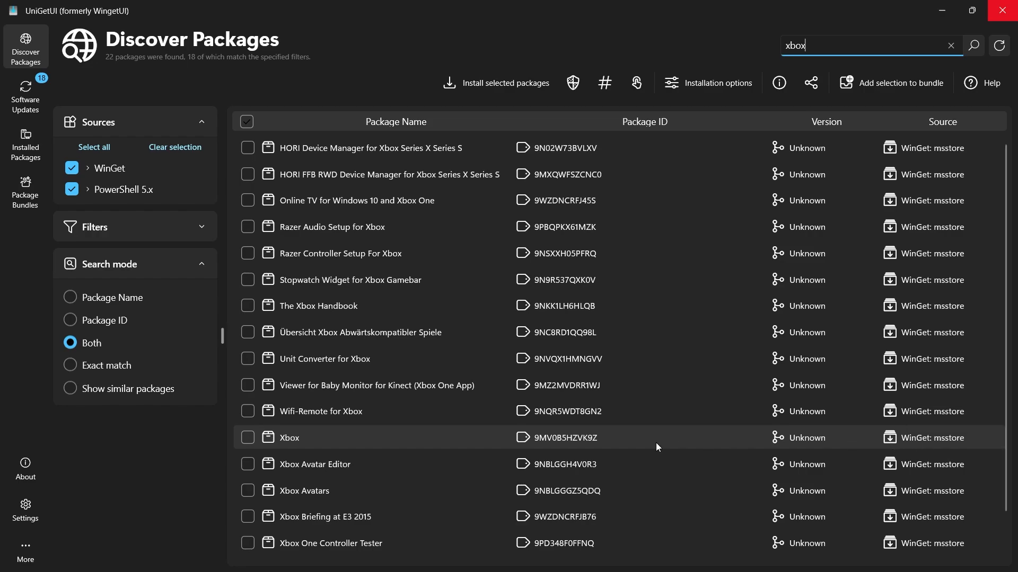
{"action": "mouse_move", "coordinate": [291, 446]}
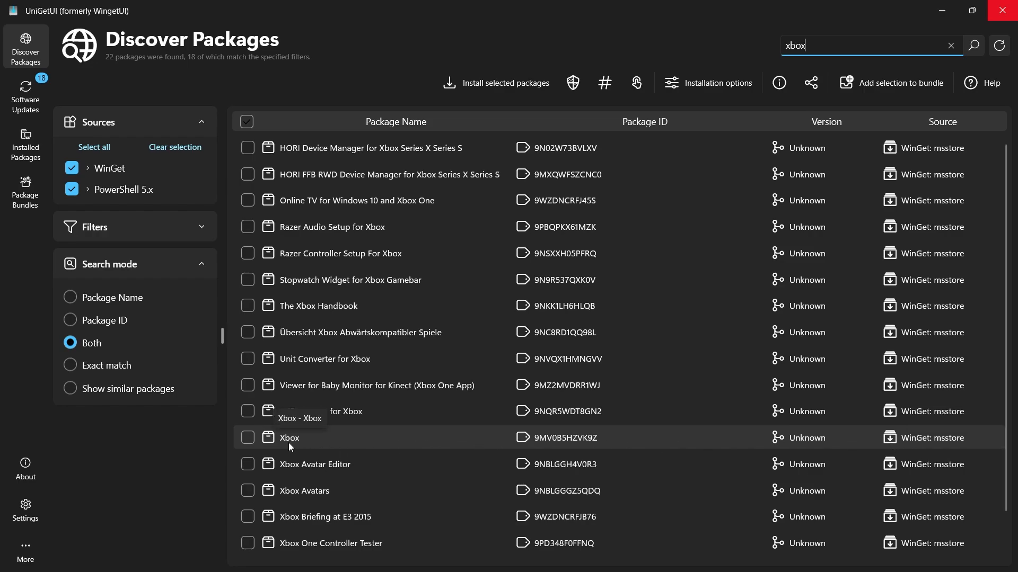
Step: Tick the Xbox package (9MV0B5HZVK9Z) in the results and open the Start menu
{"action": "left_click", "coordinate": [247, 437]}
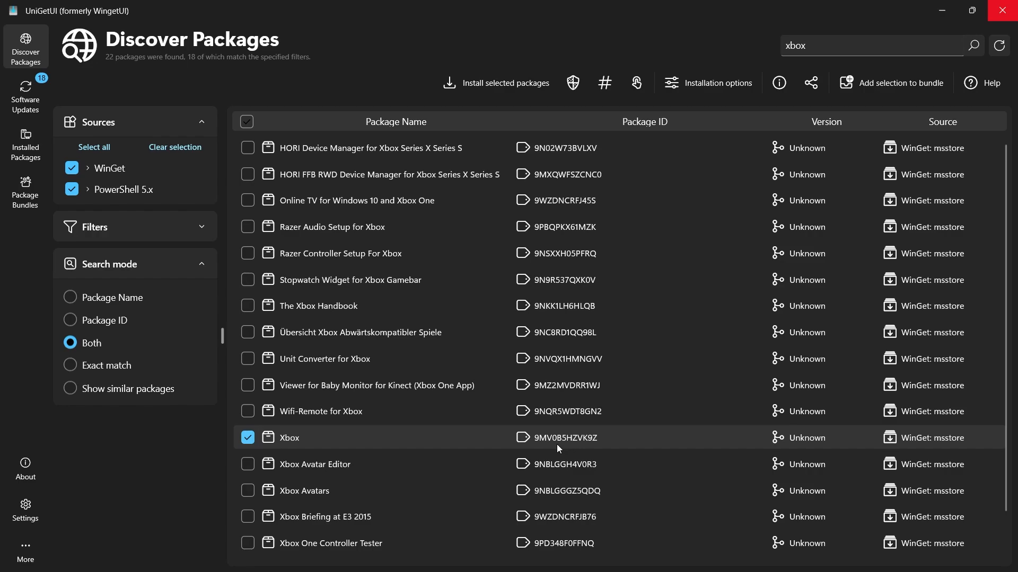
{"action": "mouse_move", "coordinate": [499, 93]}
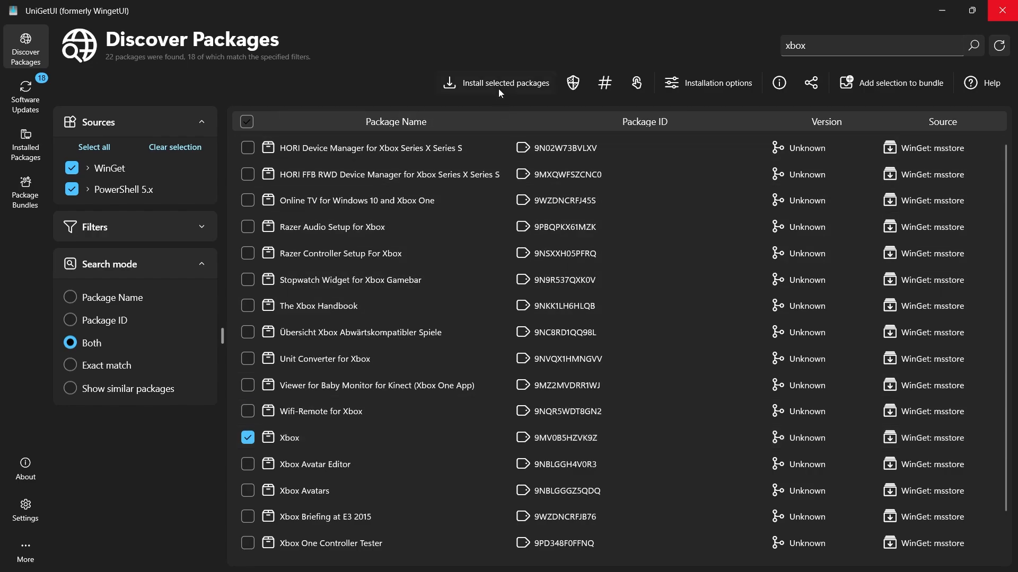
{"action": "mouse_move", "coordinate": [450, 201]}
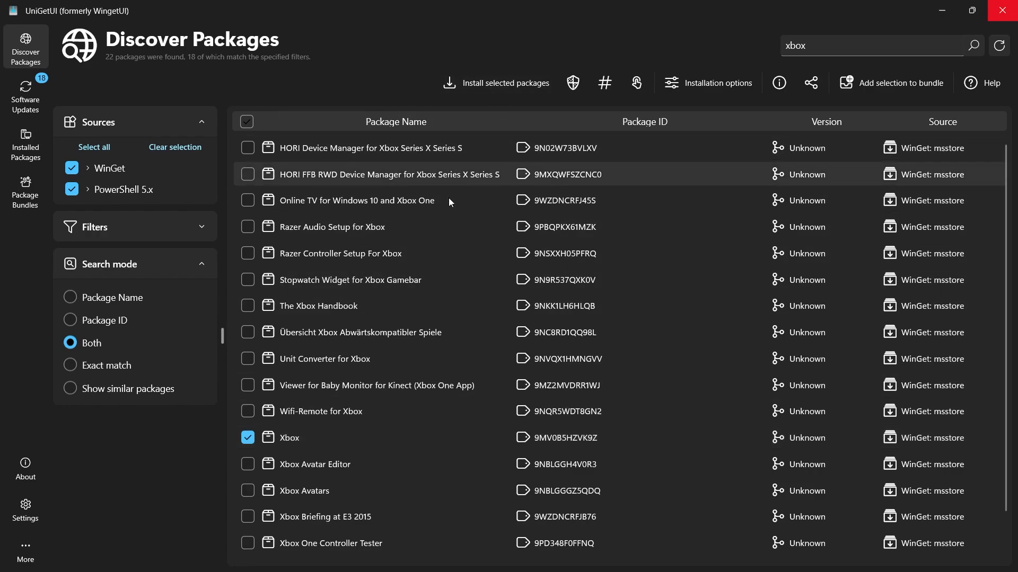
{"action": "mouse_move", "coordinate": [166, 467]}
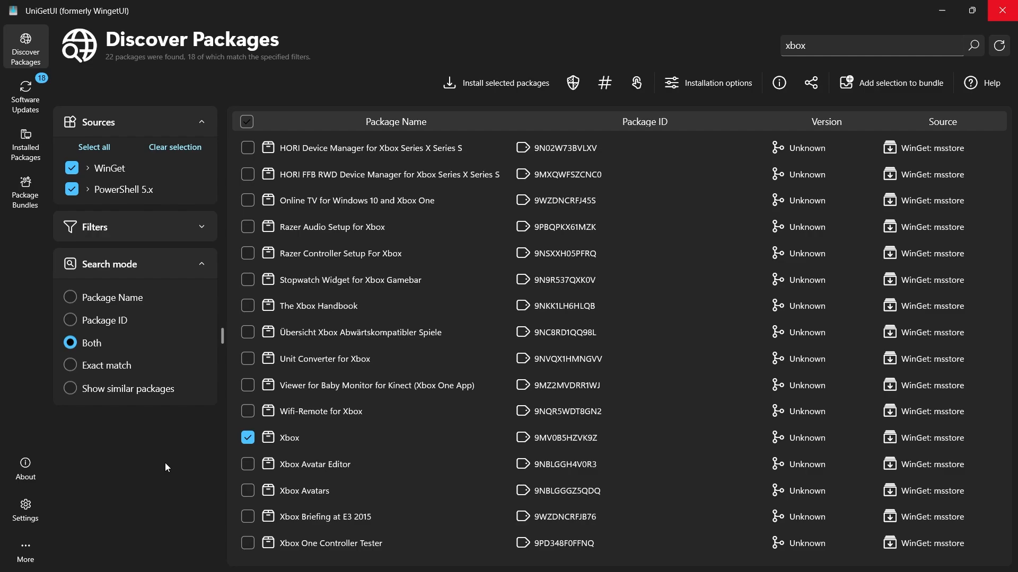
{"action": "left_click", "coordinate": [348, 556]}
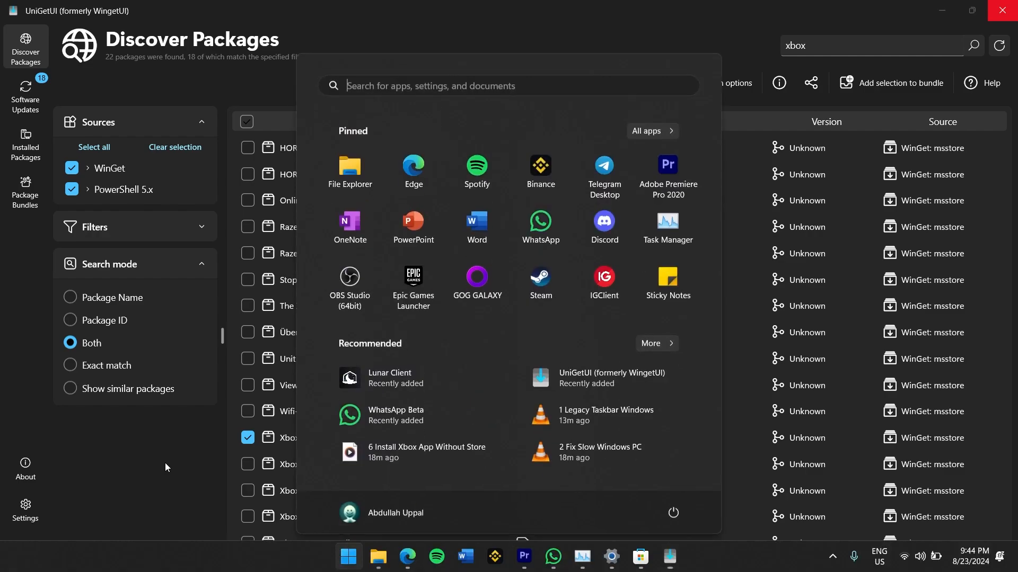
Step: Search 'xbox' in Start and confirm the Xbox app is the best match
{"action": "type", "text": "xbox"}
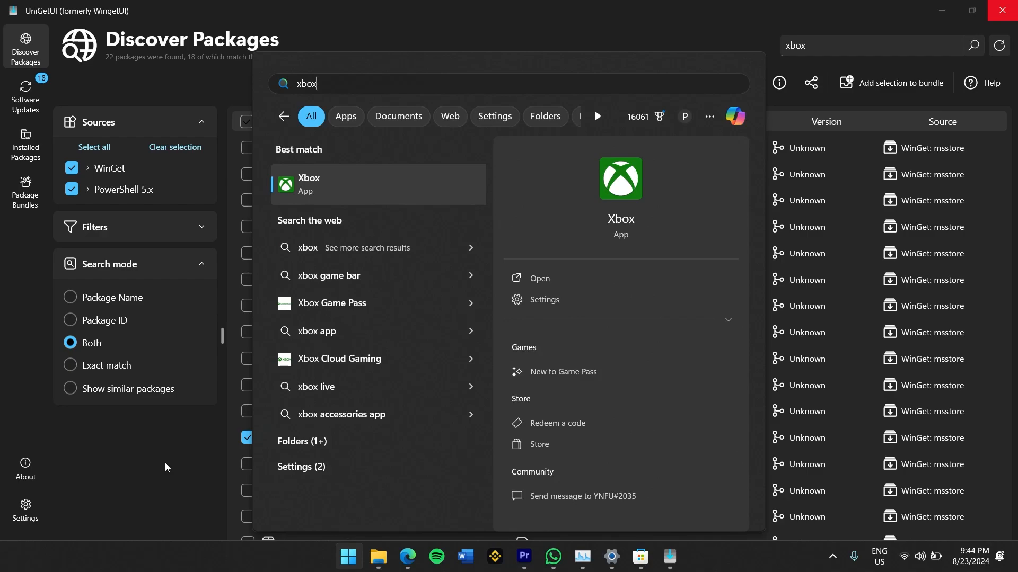
{"action": "mouse_move", "coordinate": [200, 387]}
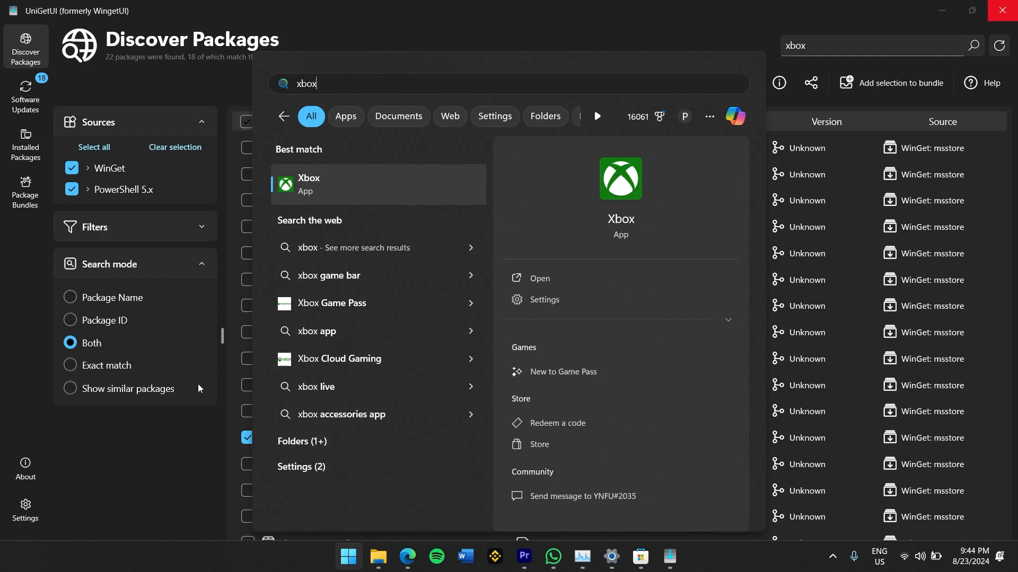